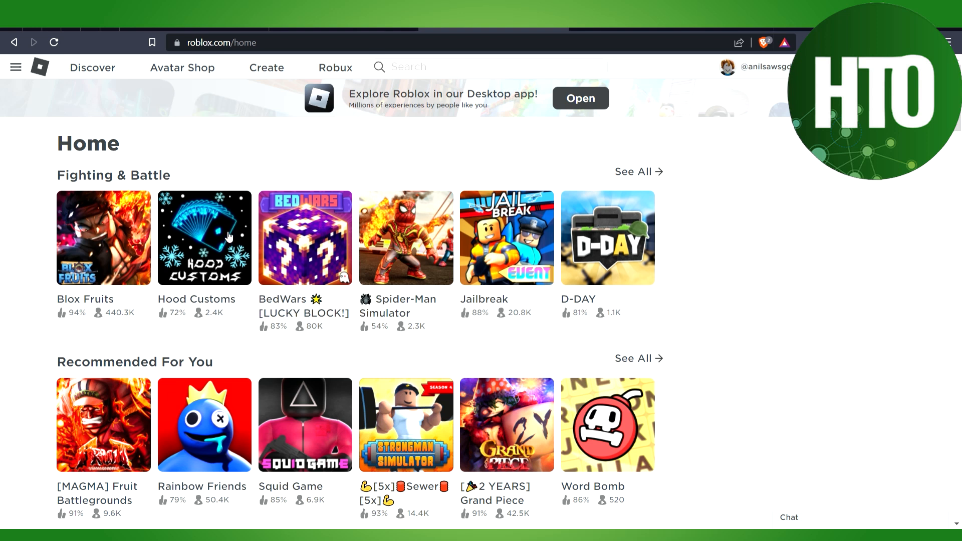
{"action": "mouse_move", "coordinate": [223, 233]}
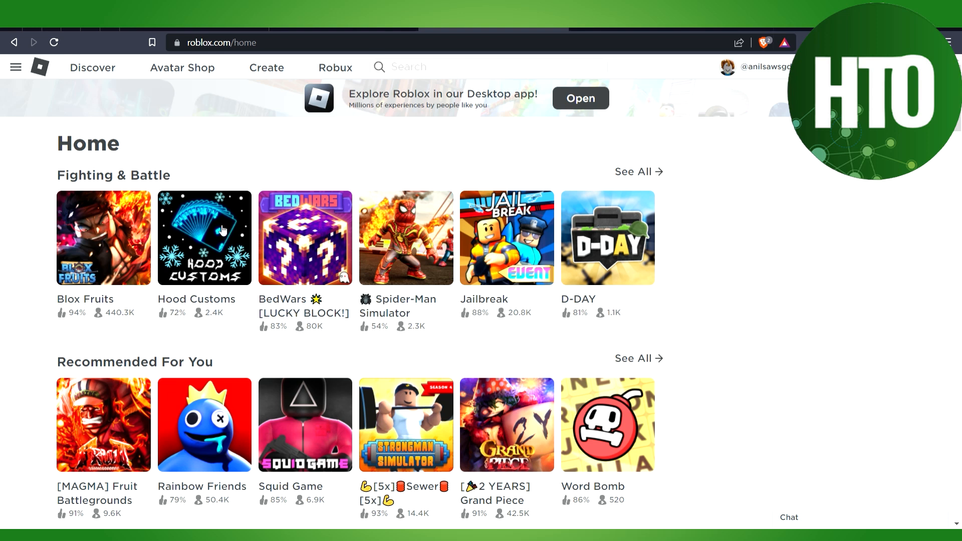
{"action": "mouse_move", "coordinate": [222, 228]}
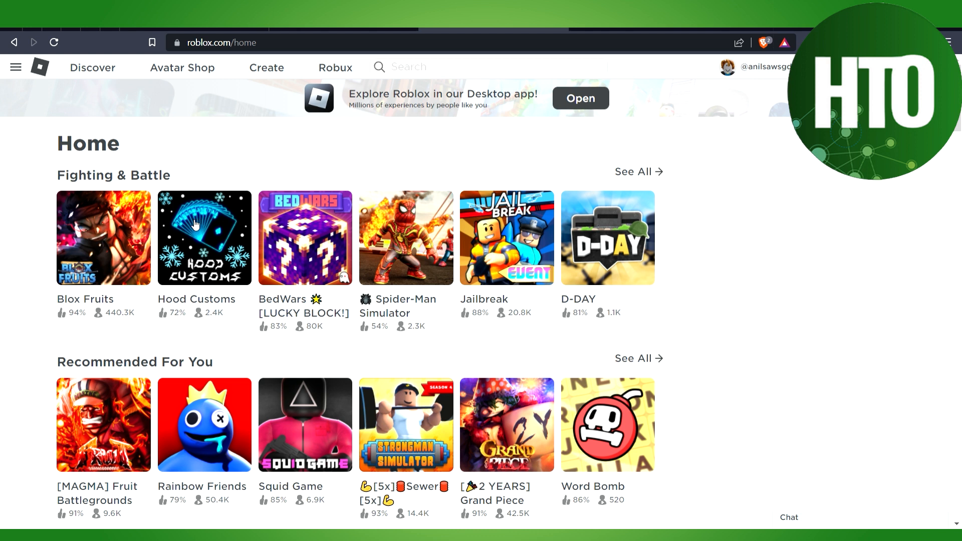
{"action": "mouse_move", "coordinate": [410, 239]}
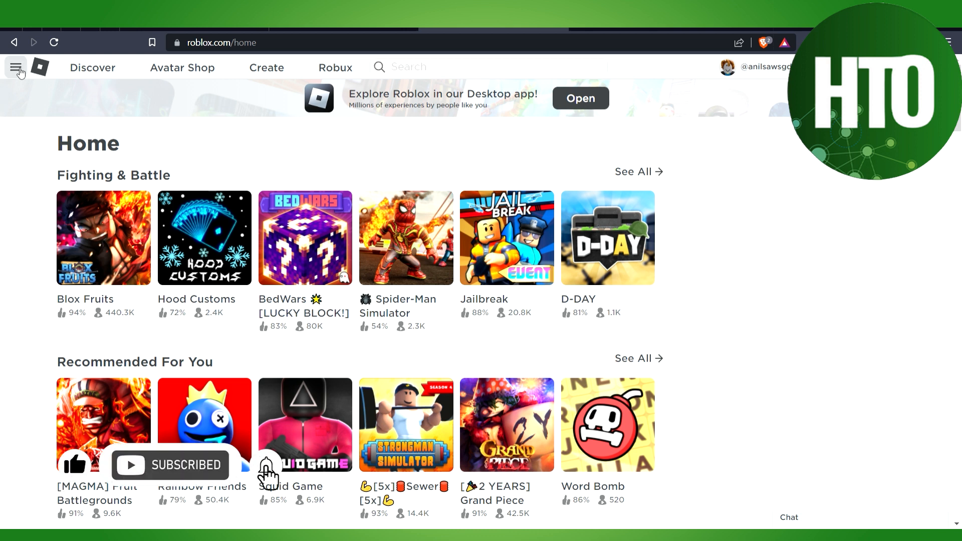
Go to the account's own Profile page via the navigation menu and look over its sections
{"action": "left_click", "coordinate": [16, 67]}
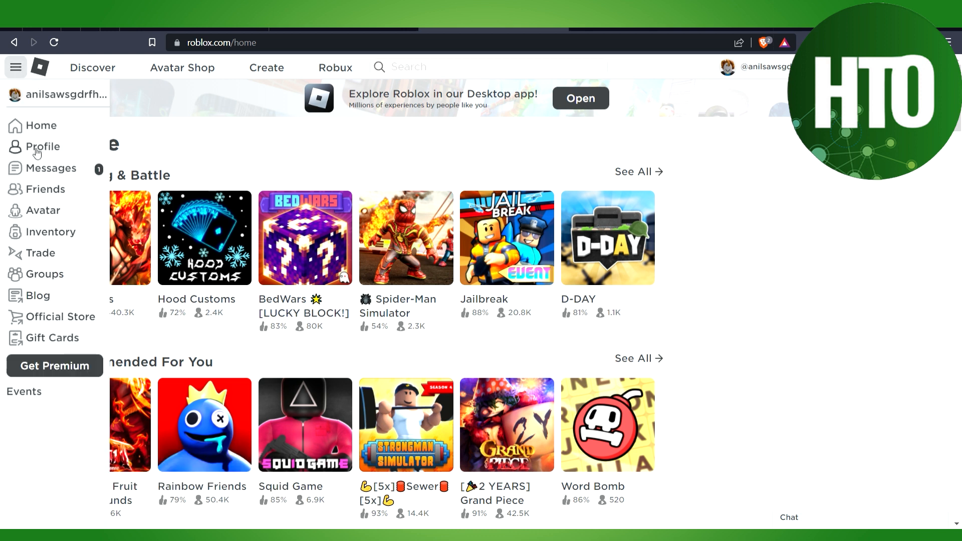
{"action": "left_click", "coordinate": [43, 146]}
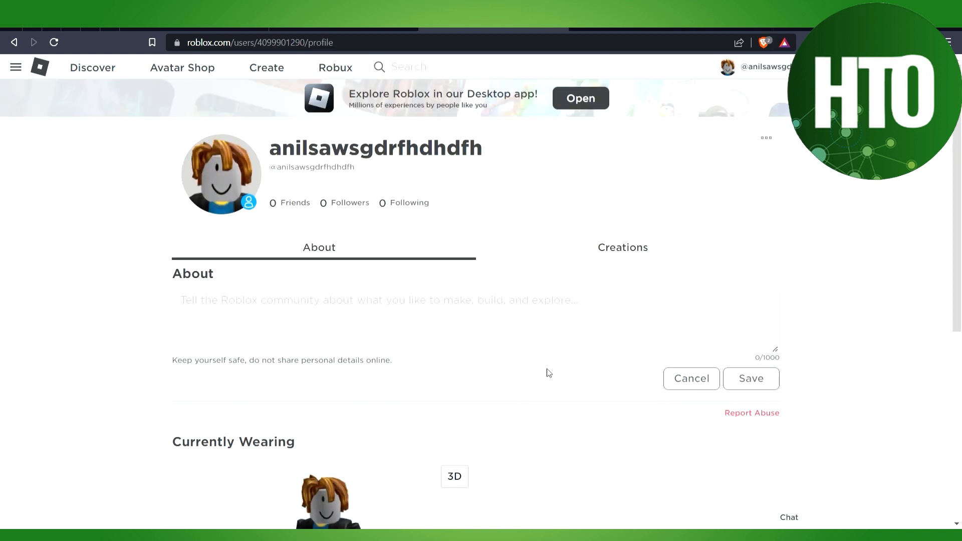
{"action": "scroll", "scroll_direction": "down", "scroll_amount": 3}
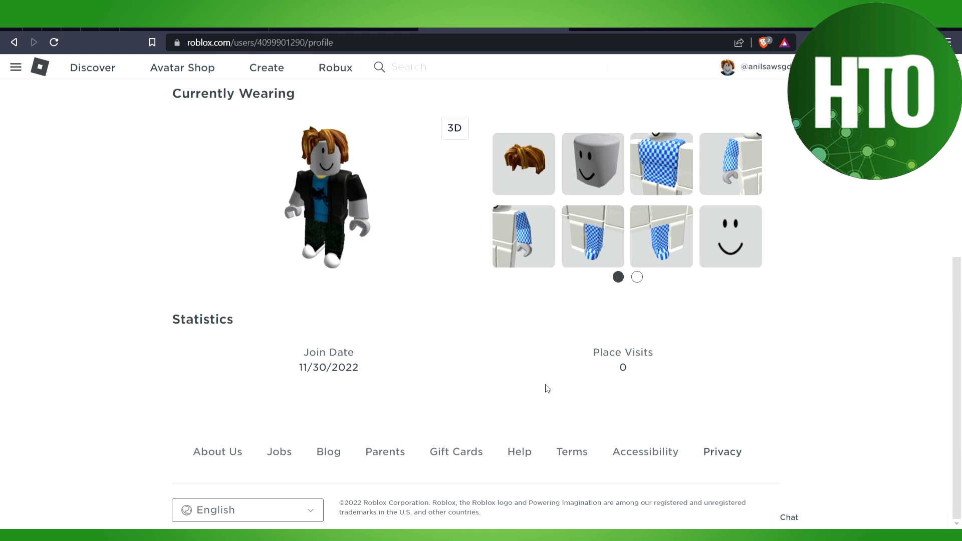
{"action": "scroll", "scroll_direction": "up", "scroll_amount": 3}
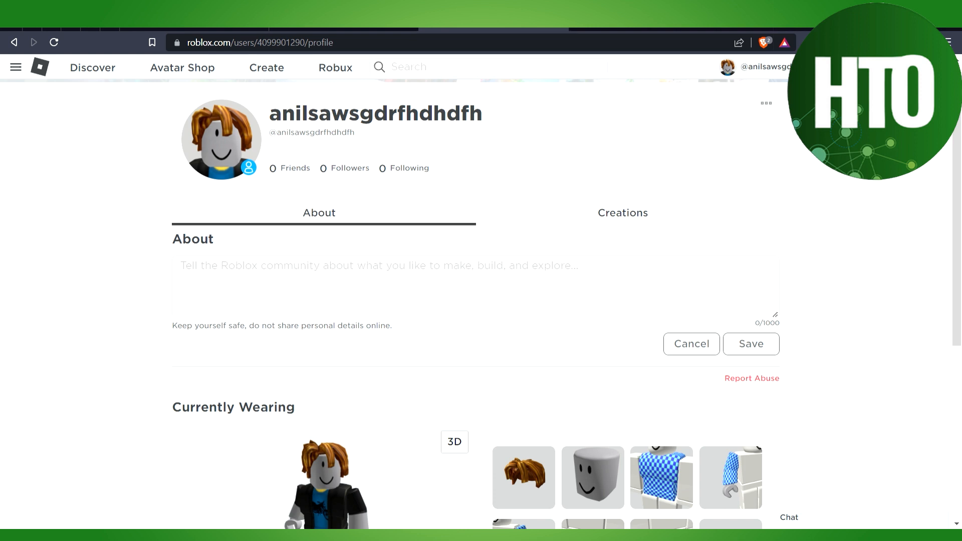
Go to My Settings and review Account Info, Personal details and Social Networks fields
{"action": "left_click", "coordinate": [53, 42]}
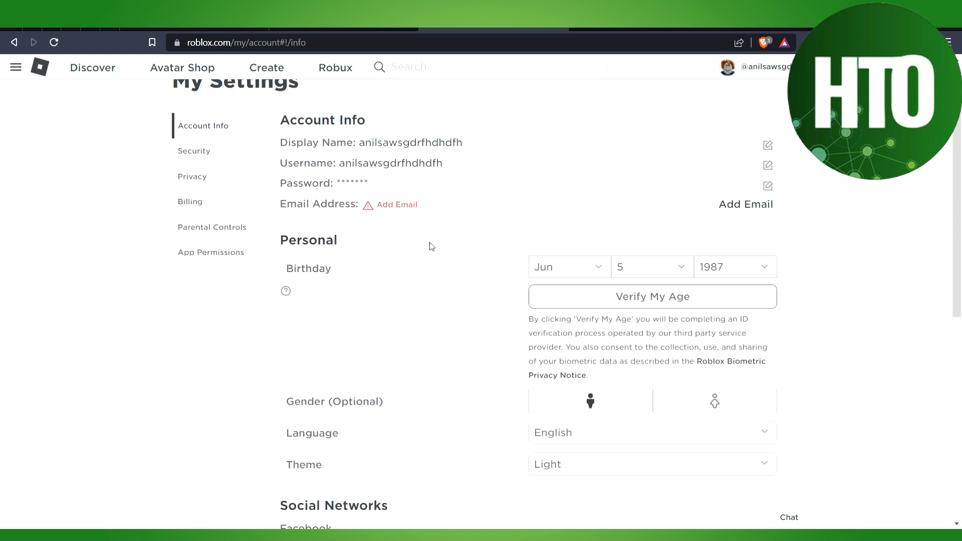
{"action": "scroll", "scroll_direction": "down", "scroll_amount": 3}
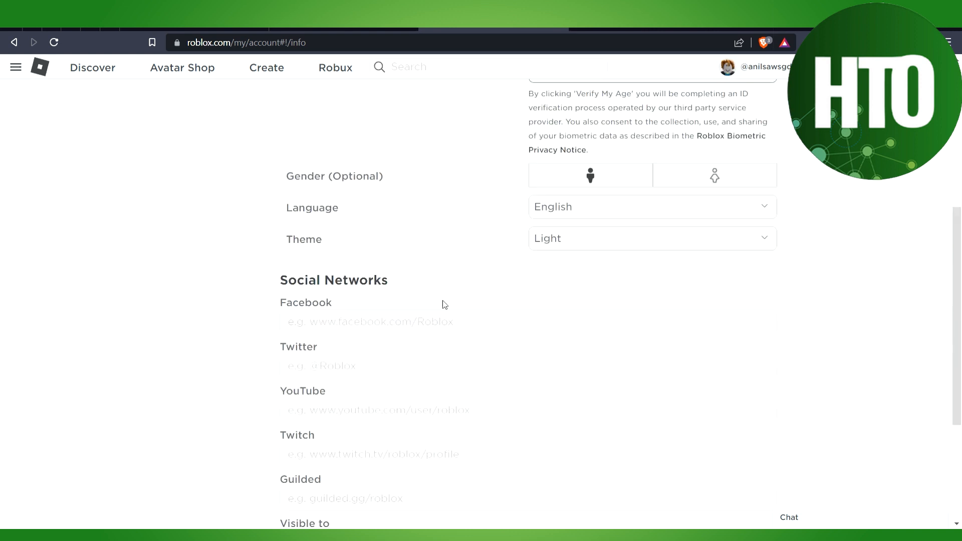
{"action": "scroll", "scroll_direction": "down", "scroll_amount": 3}
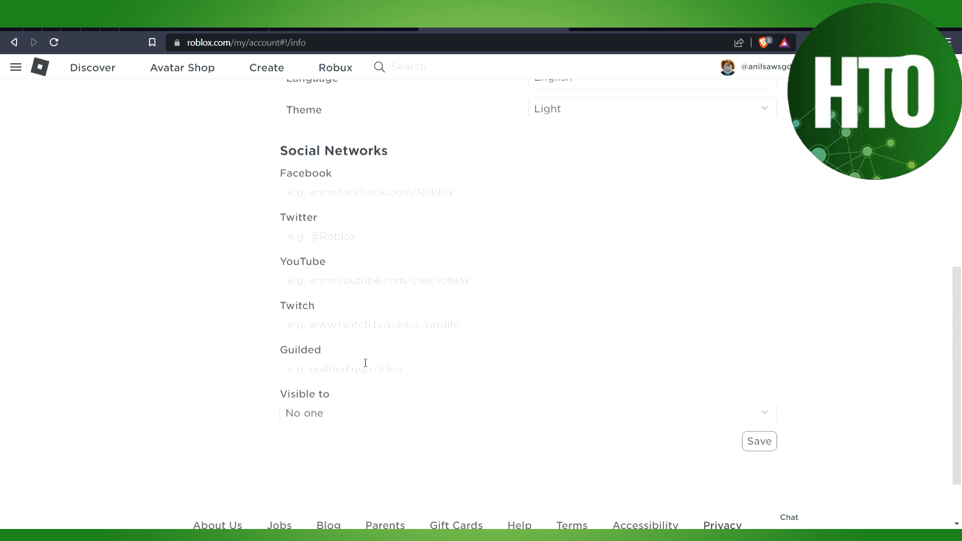
{"action": "scroll", "scroll_direction": "up", "scroll_amount": 3}
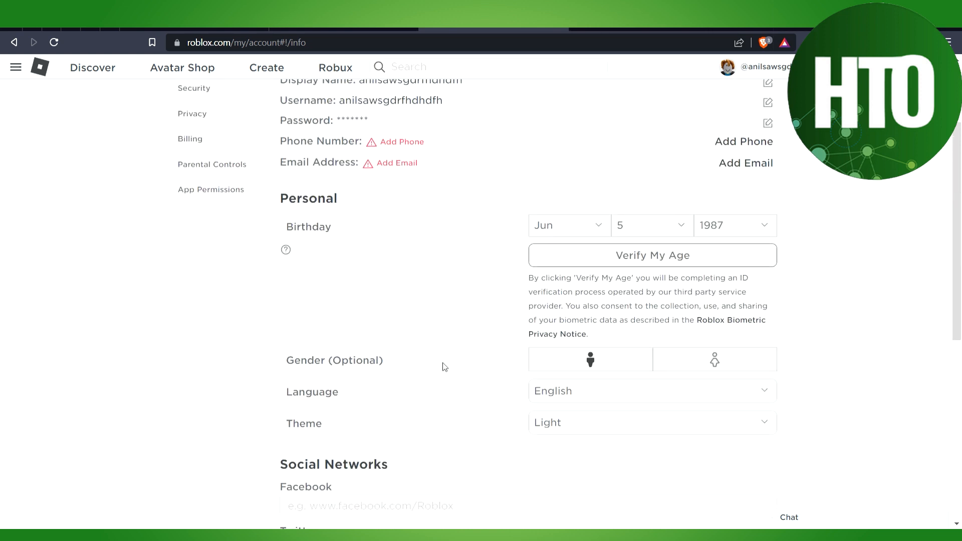
{"action": "scroll", "scroll_direction": "up", "scroll_amount": 3}
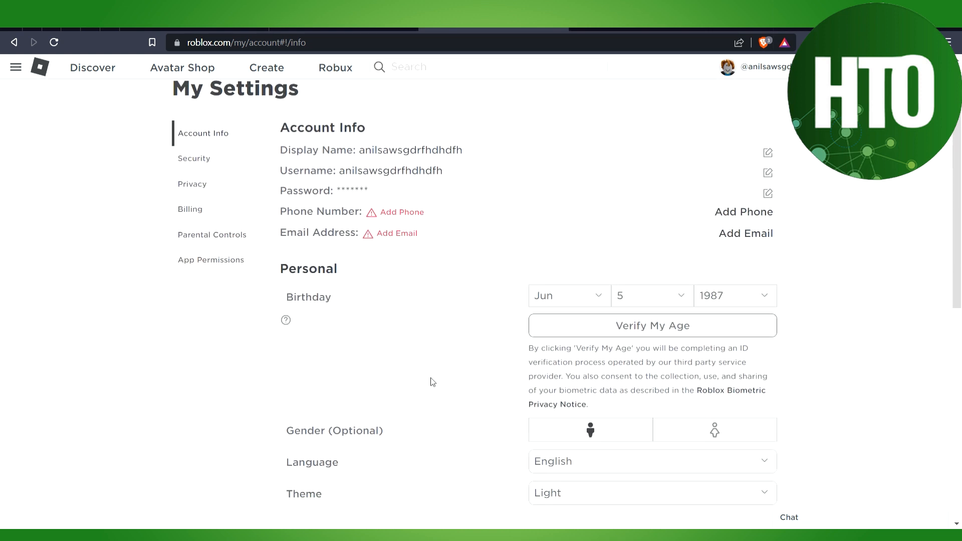
{"action": "scroll", "scroll_direction": "down", "scroll_amount": 3}
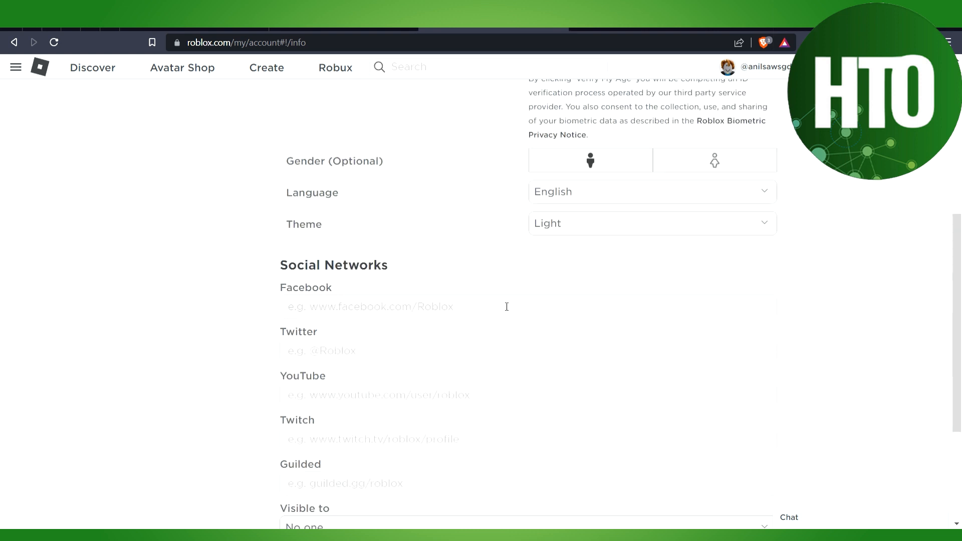
{"action": "scroll", "scroll_direction": "up", "scroll_amount": 3}
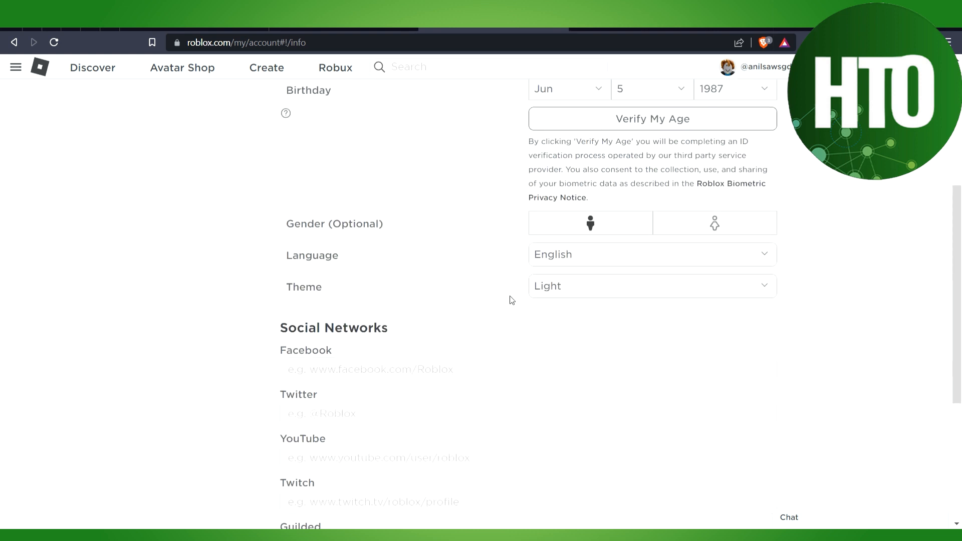
{"action": "scroll", "scroll_direction": "up", "scroll_amount": 3}
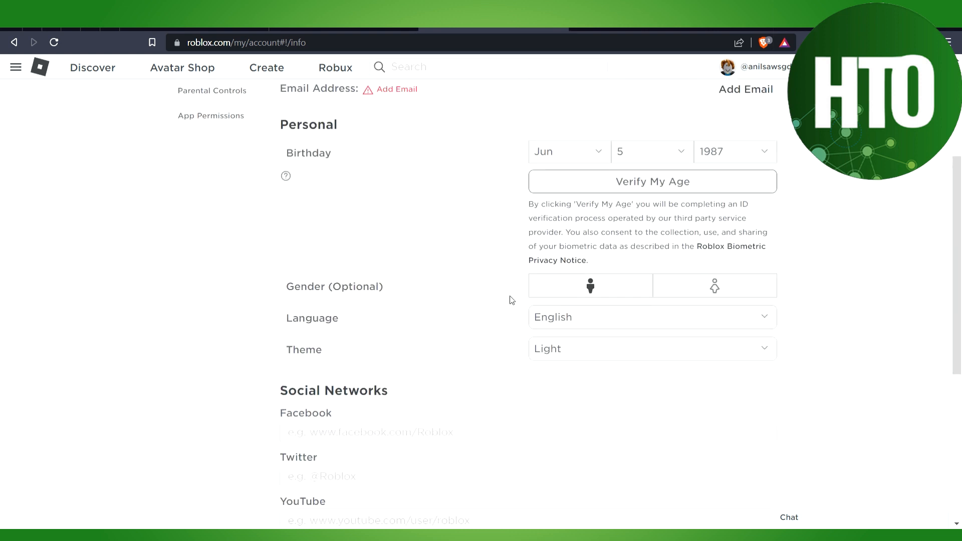
{"action": "mouse_move", "coordinate": [487, 332]}
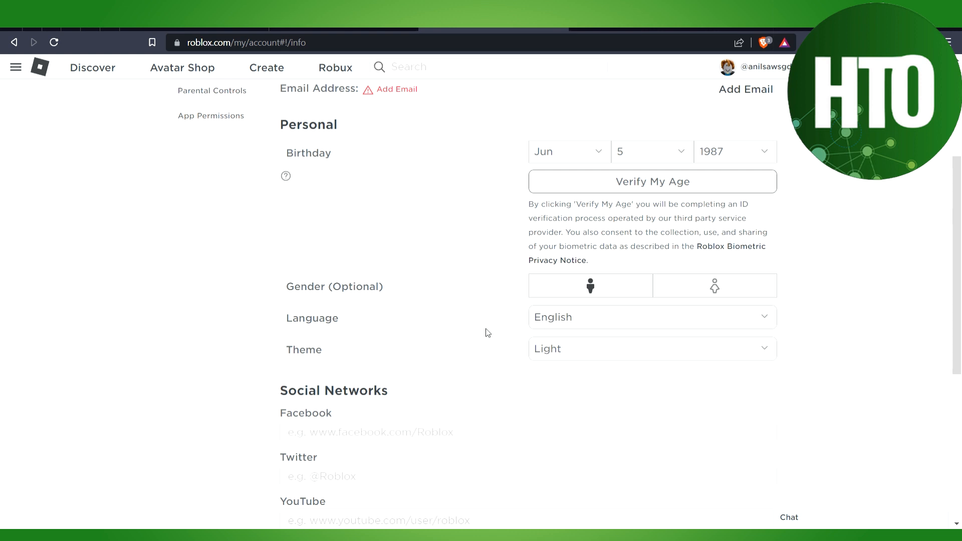
{"action": "mouse_move", "coordinate": [405, 352]}
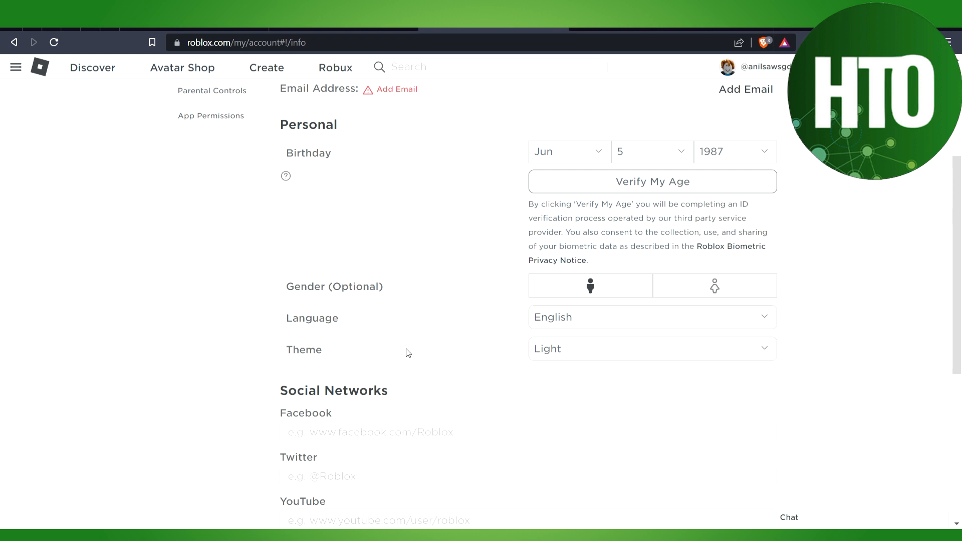
{"action": "scroll", "scroll_direction": "up", "scroll_amount": 3}
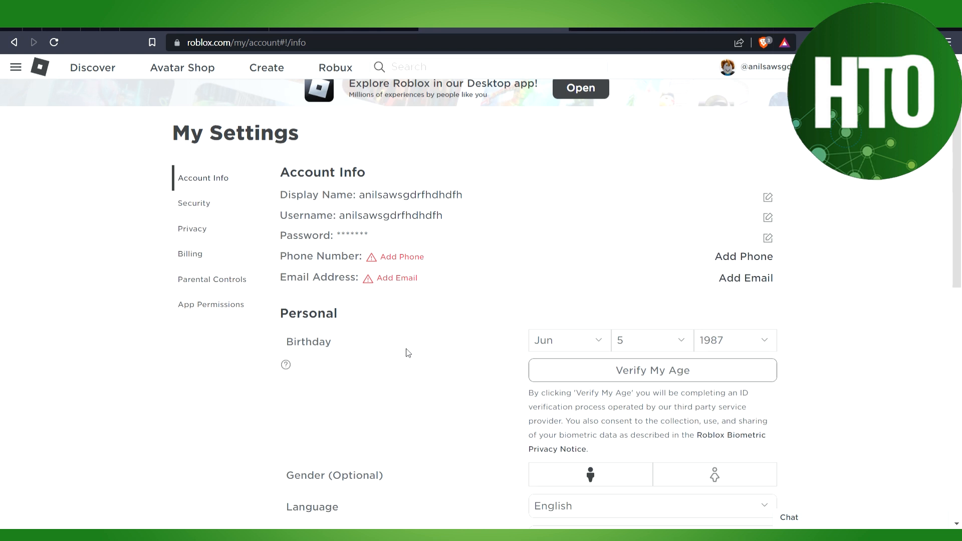
{"action": "scroll", "scroll_direction": "down", "scroll_amount": 3}
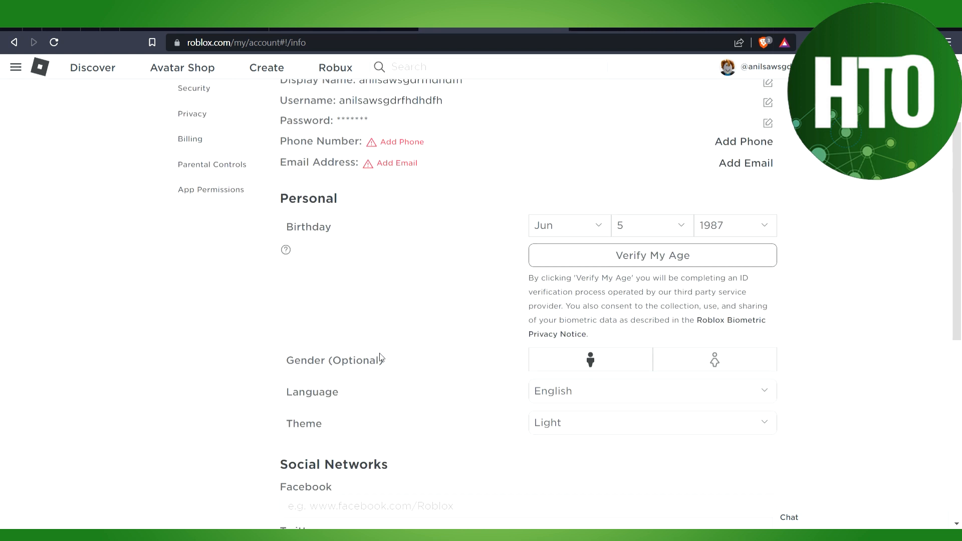
{"action": "mouse_move", "coordinate": [748, 459]}
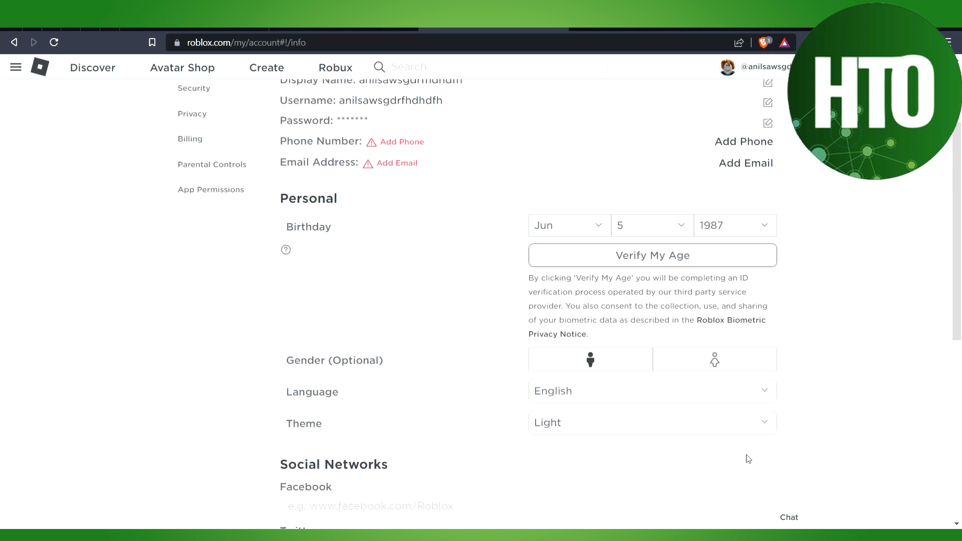
{"action": "mouse_move", "coordinate": [769, 438]}
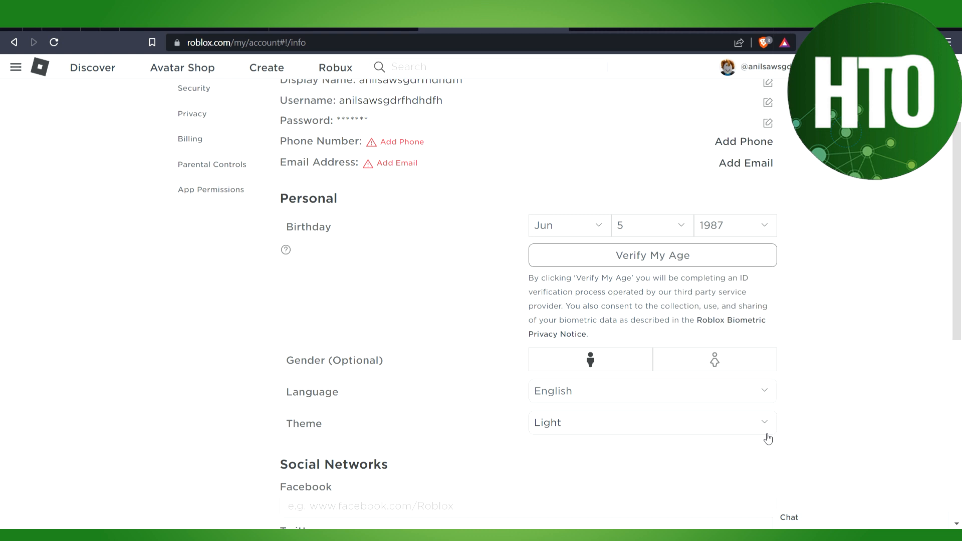
{"action": "mouse_move", "coordinate": [908, 289]}
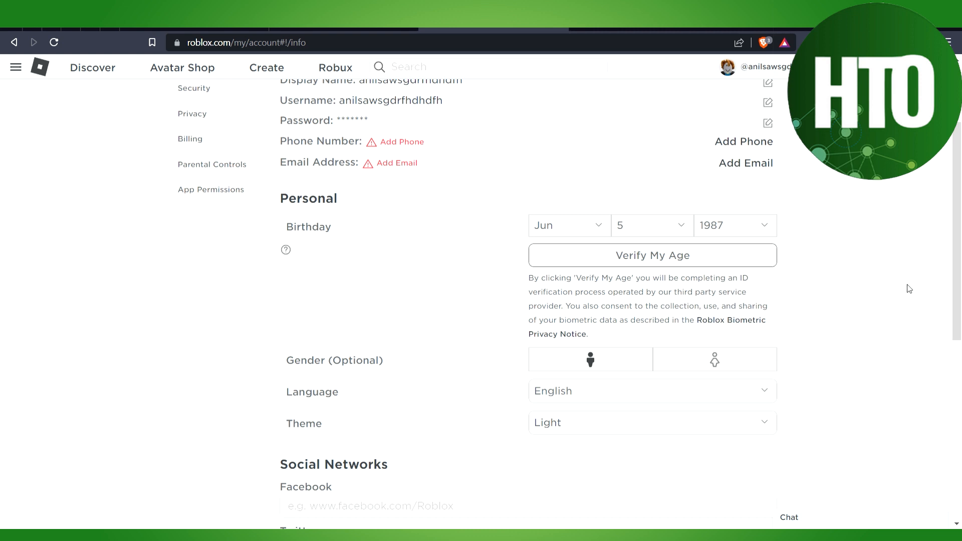